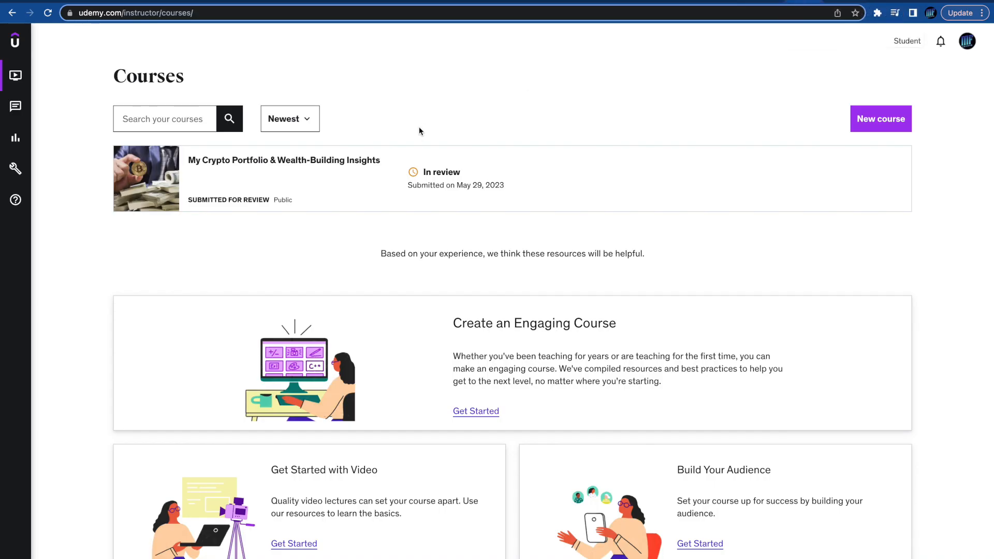
mouse_move(355, 193)
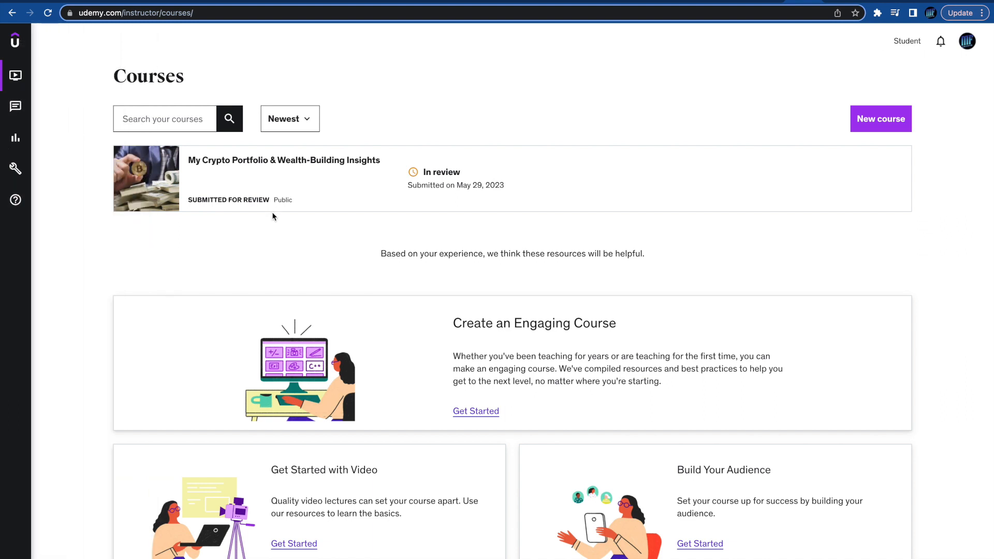
mouse_move(288, 236)
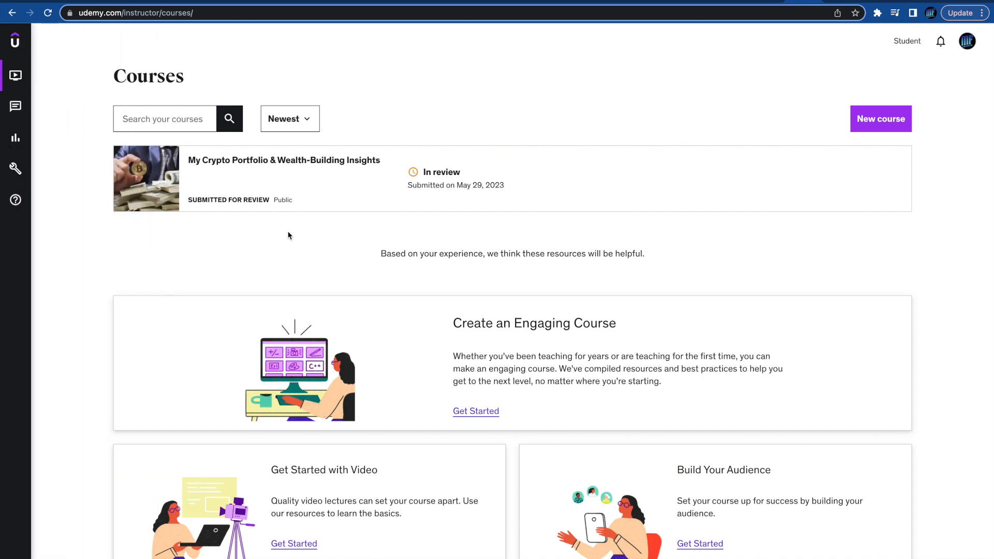
mouse_move(315, 236)
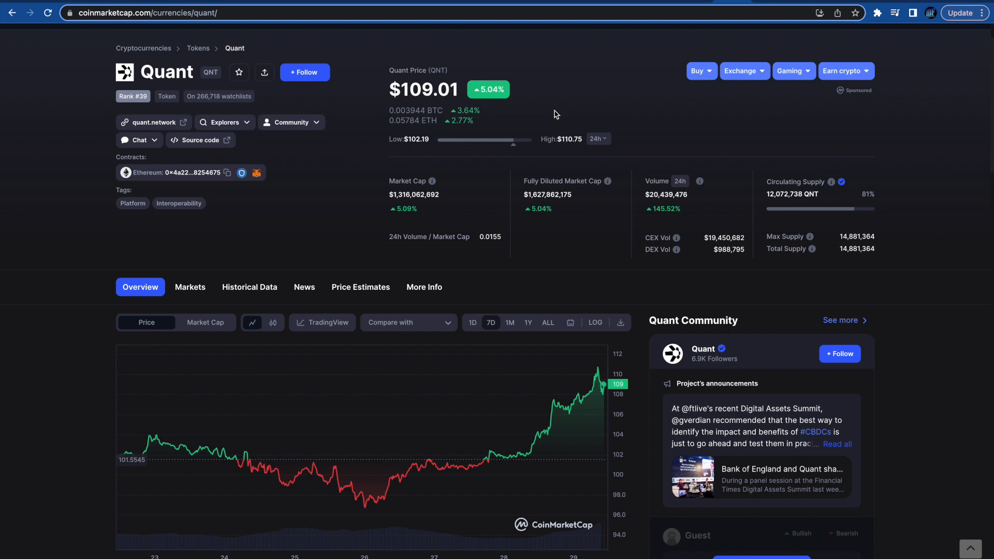
mouse_move(385, 95)
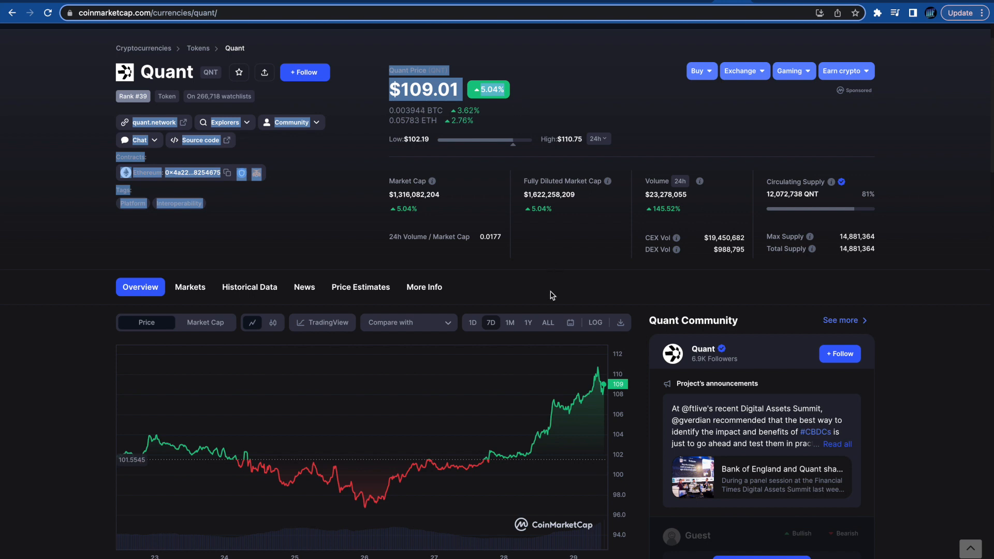
mouse_move(371, 474)
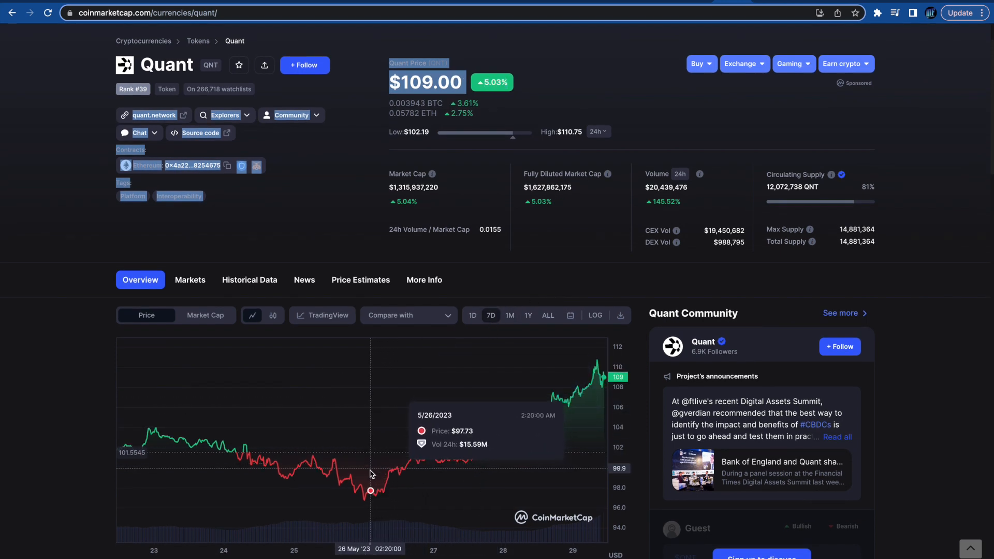
mouse_move(367, 495)
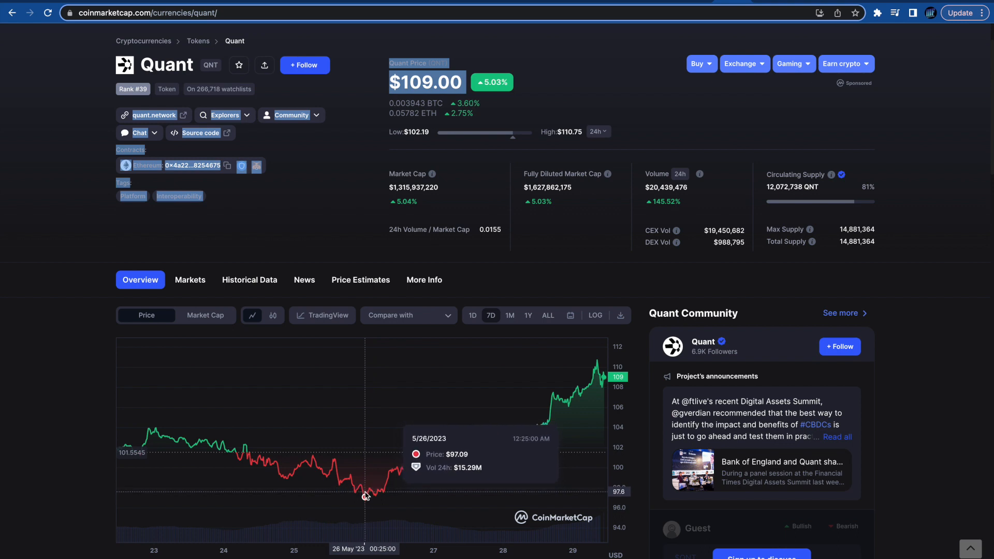
mouse_move(363, 494)
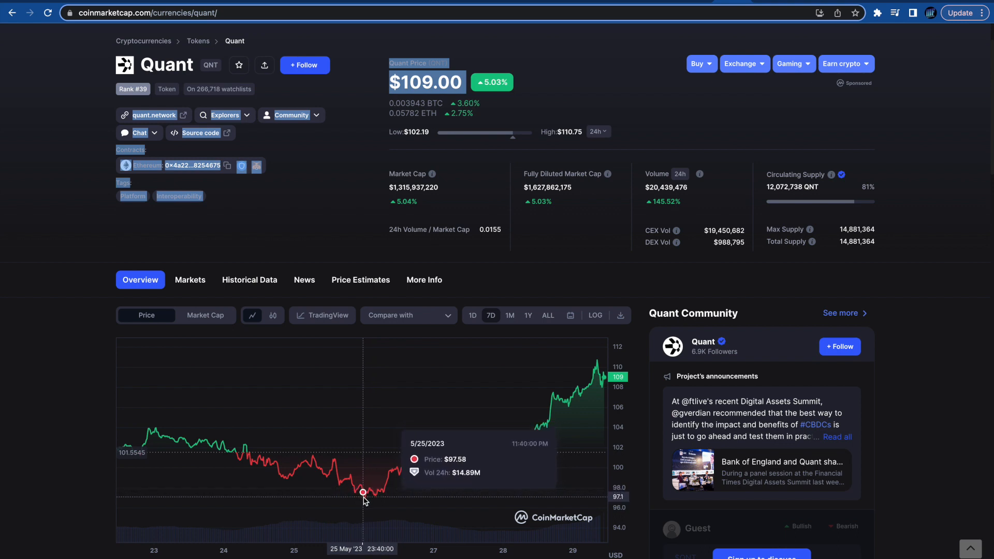
mouse_move(362, 493)
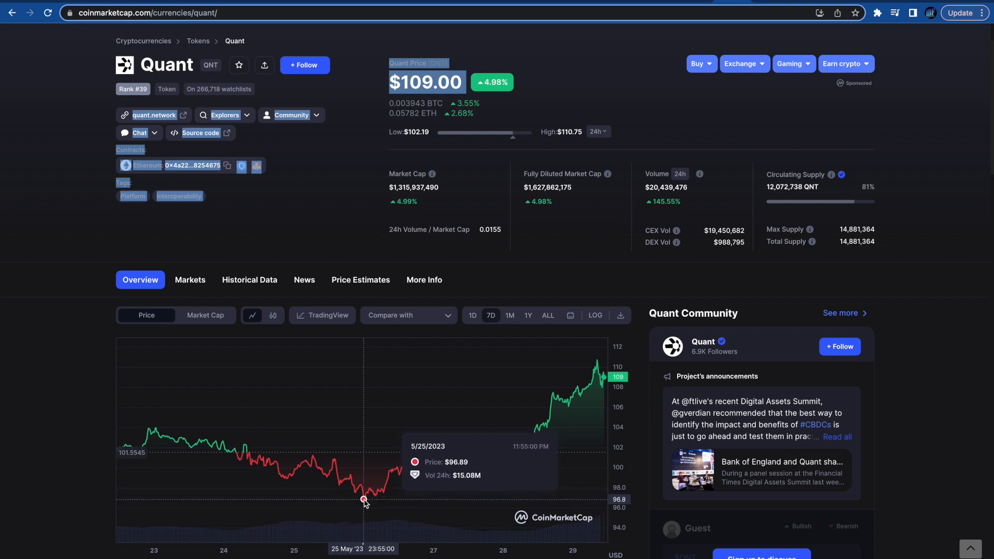
mouse_move(452, 459)
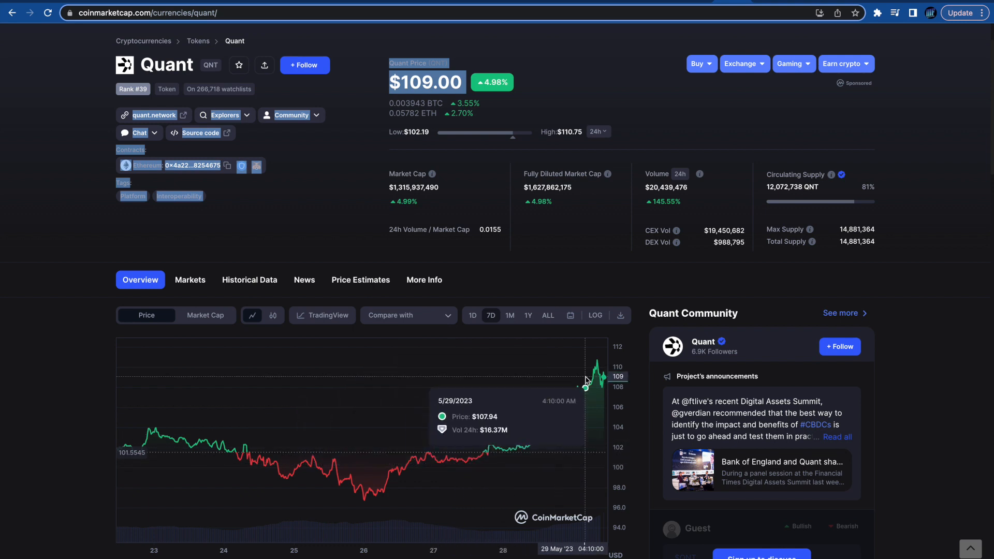
mouse_move(596, 362)
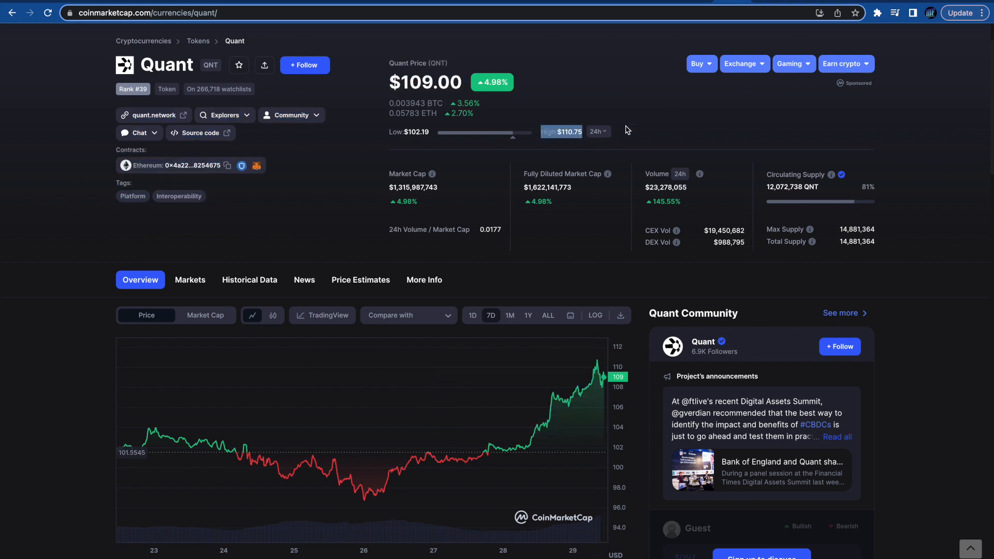
mouse_move(638, 126)
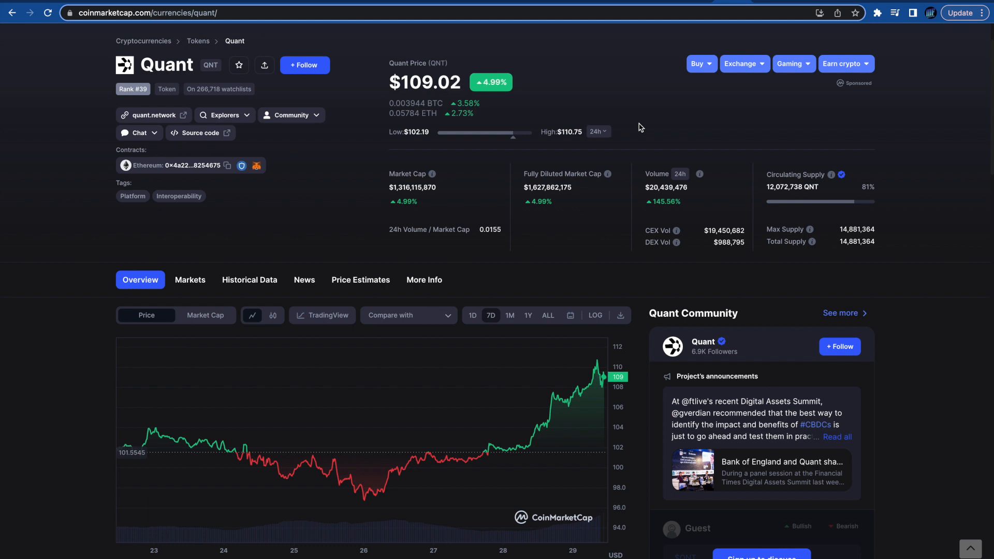
Search CoinMarketCap for 'btc' and open the Bitcoin price page from the Cryptoassets results
scroll(down, 3)
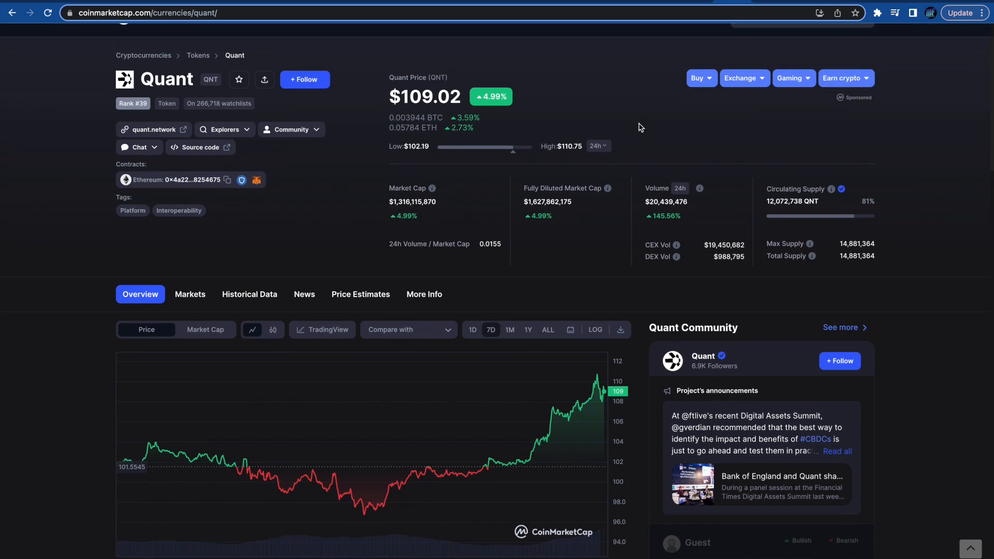
click(751, 73)
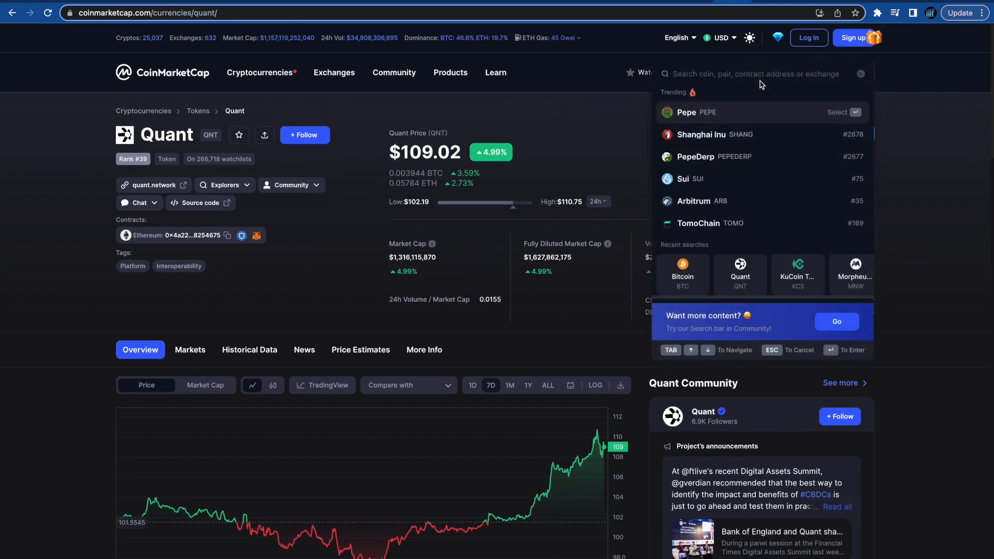
text(btc)
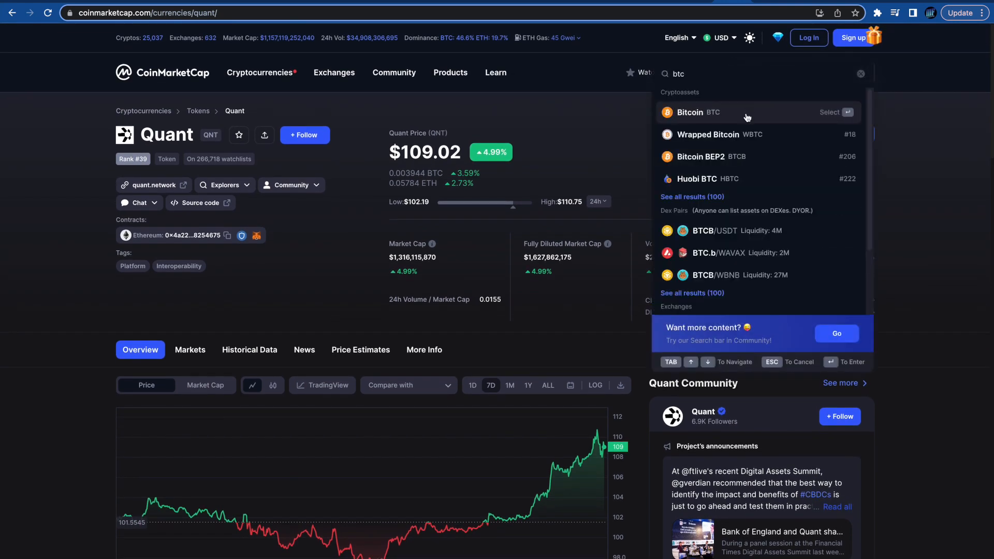
click(691, 113)
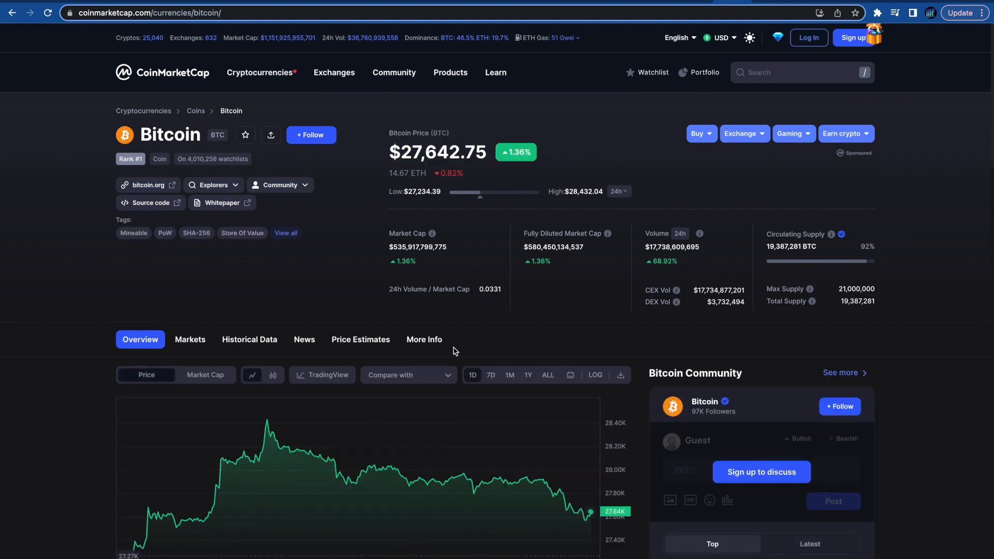
Switch Bitcoin's price chart to the 7D range
click(490, 366)
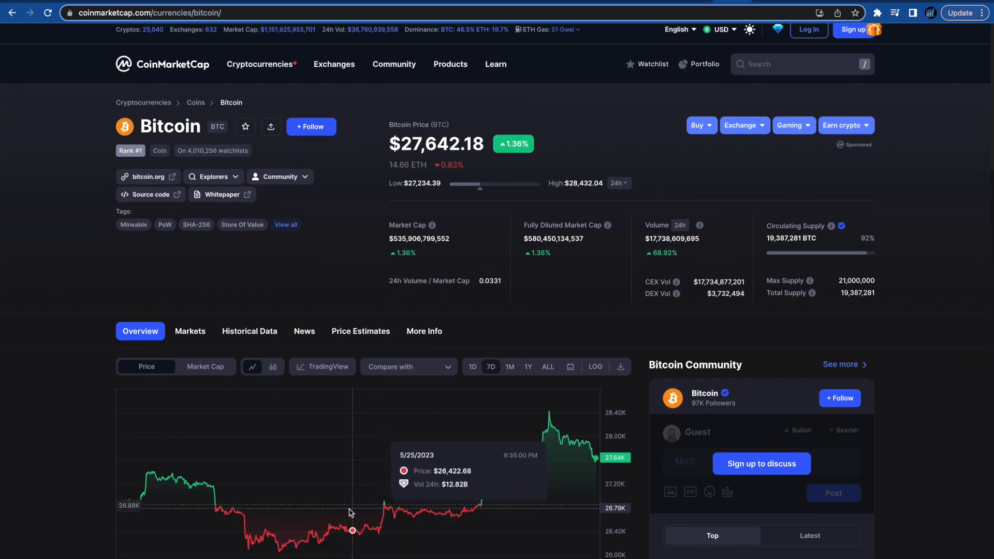
mouse_move(452, 501)
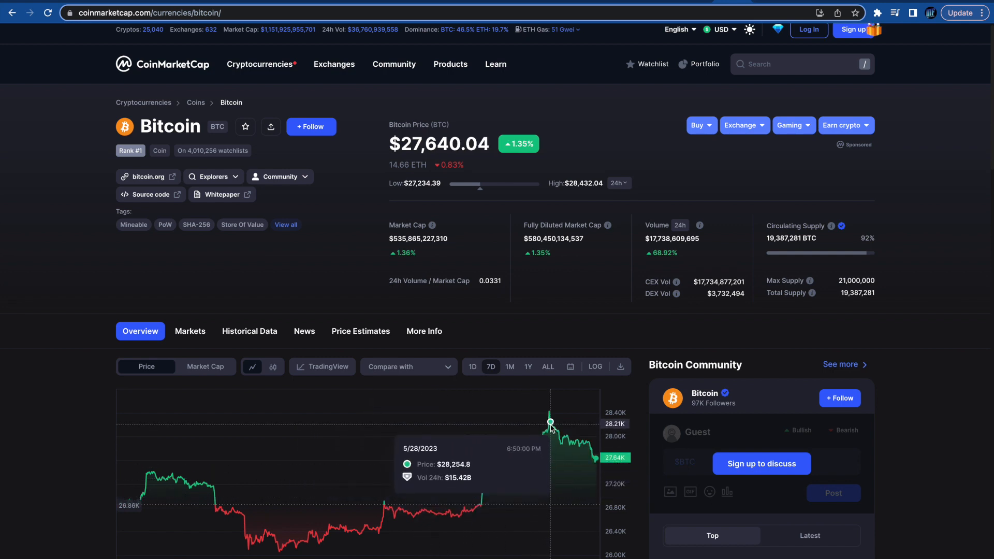
mouse_move(567, 312)
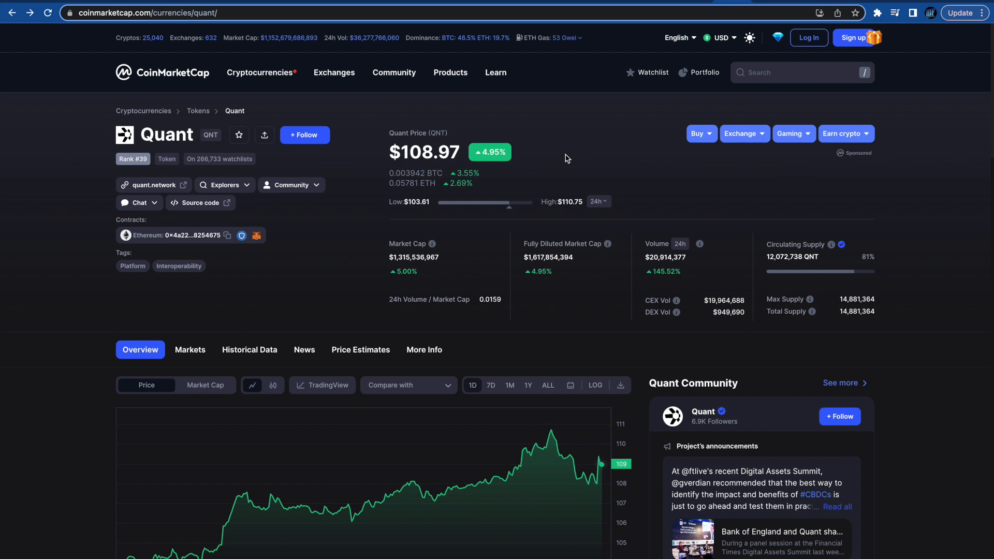
mouse_move(519, 401)
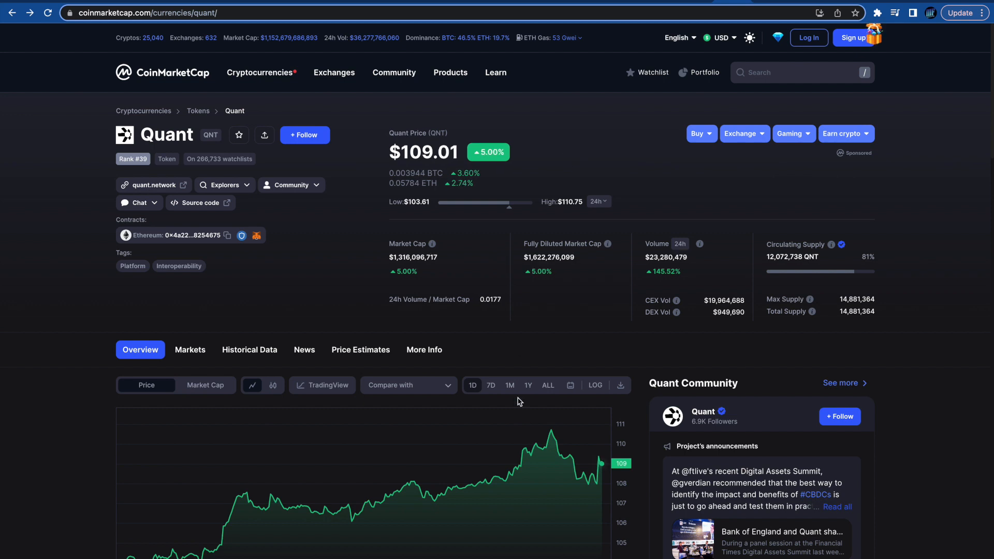
Switch Quant's price chart to the 7D range
click(490, 384)
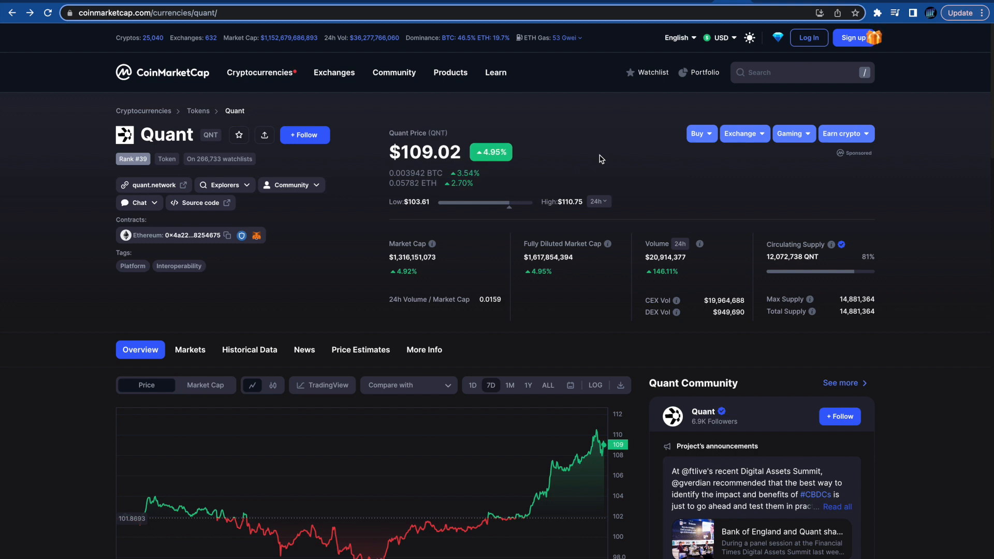
mouse_move(596, 431)
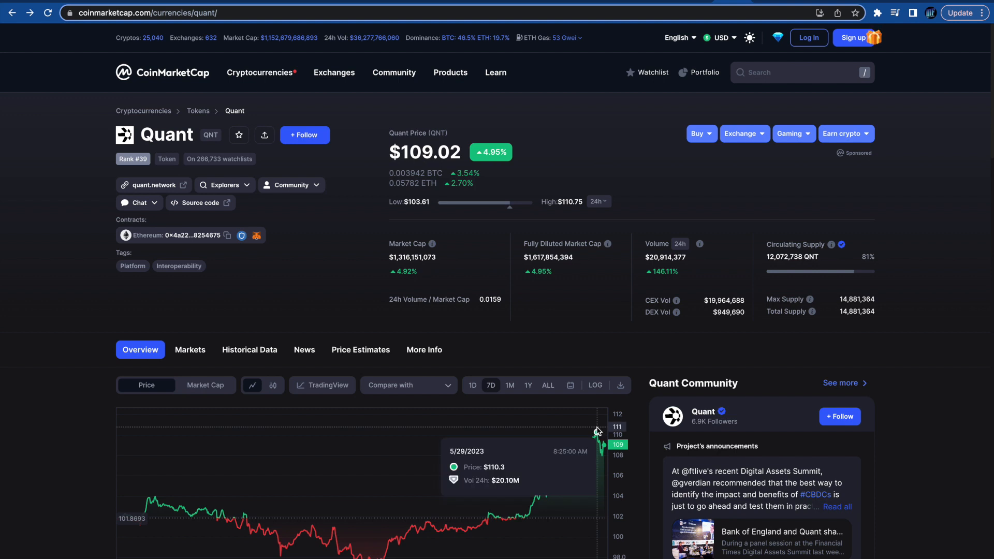
mouse_move(599, 442)
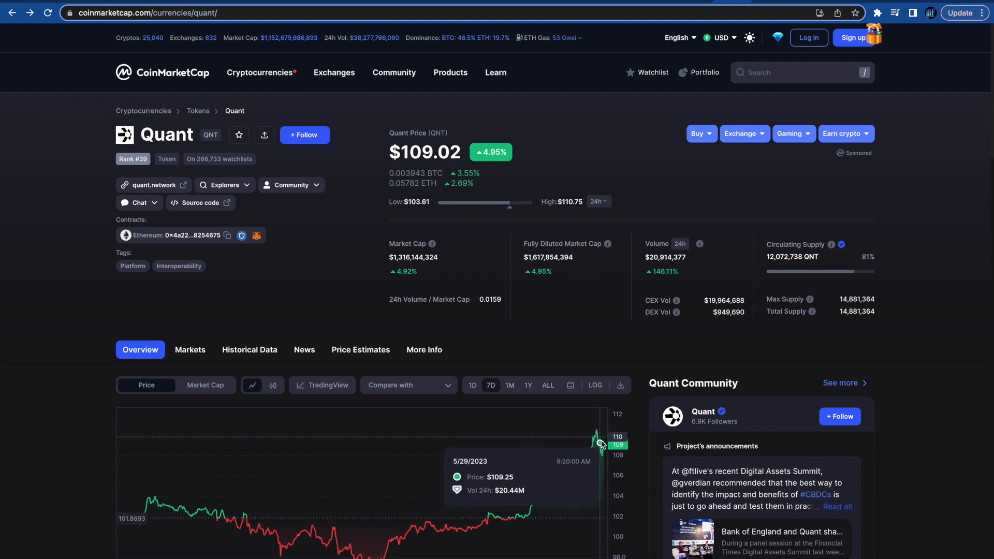
mouse_move(601, 516)
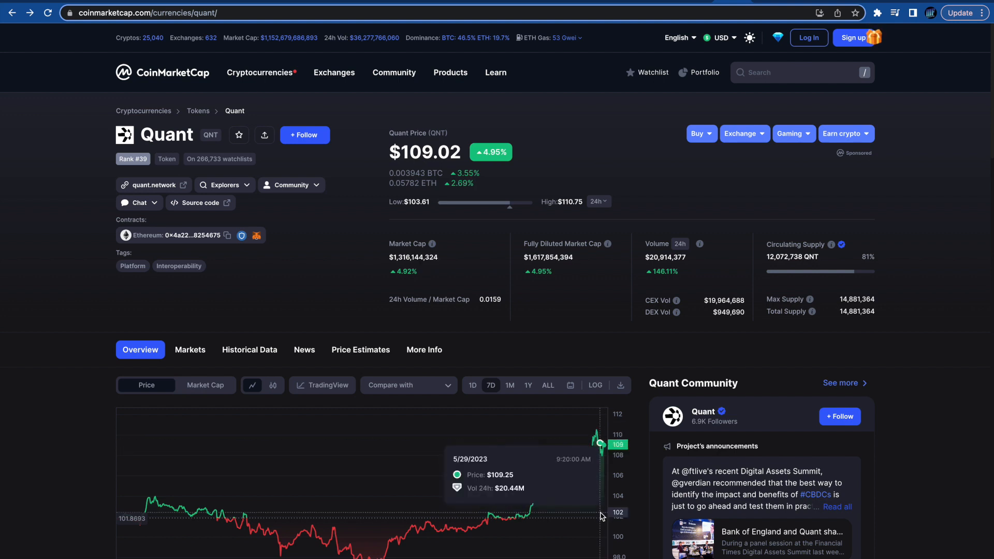